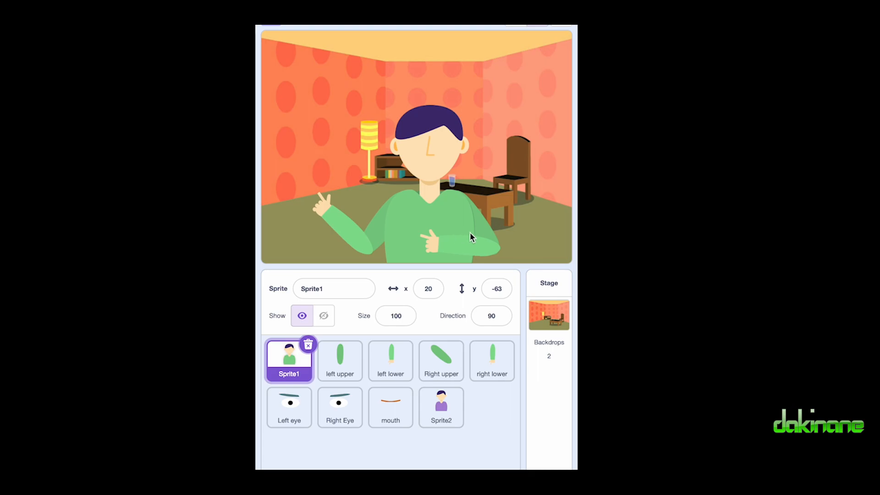
mouse_move(404, 308)
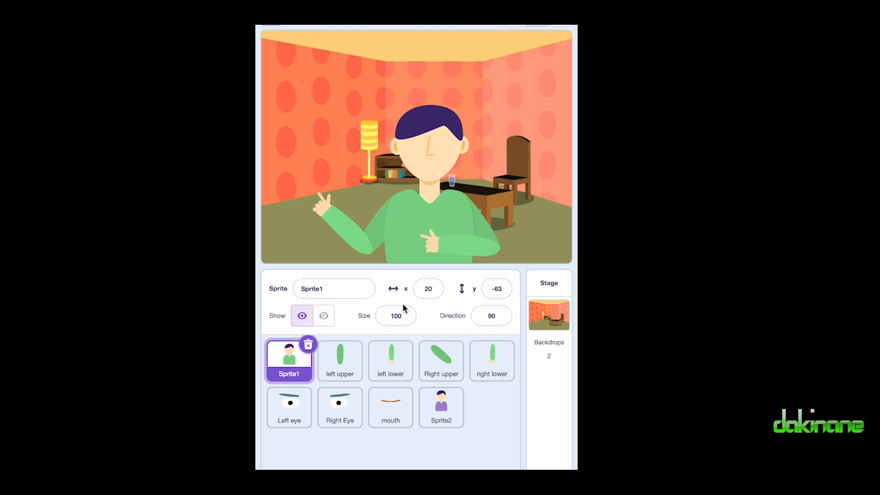
mouse_move(407, 235)
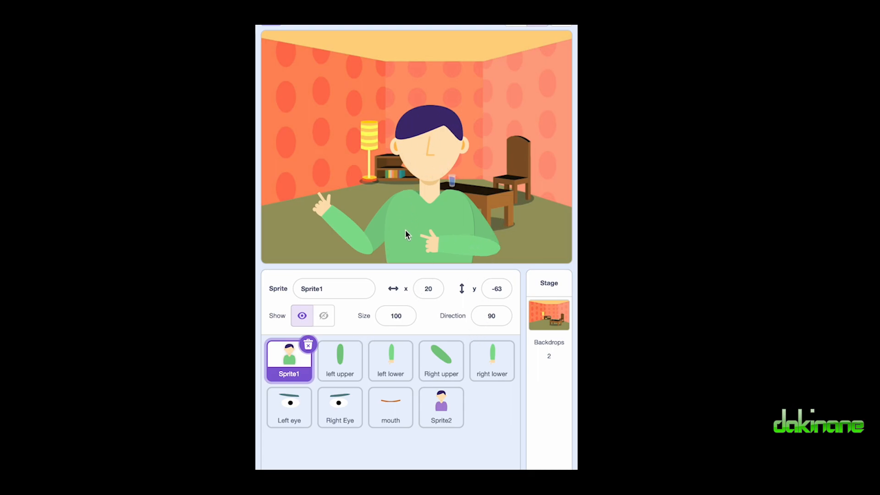
mouse_move(334, 376)
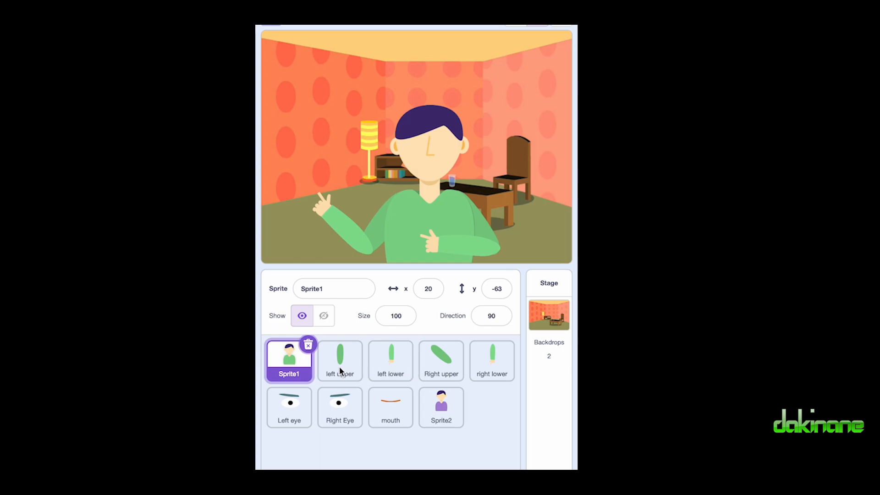
mouse_move(448, 369)
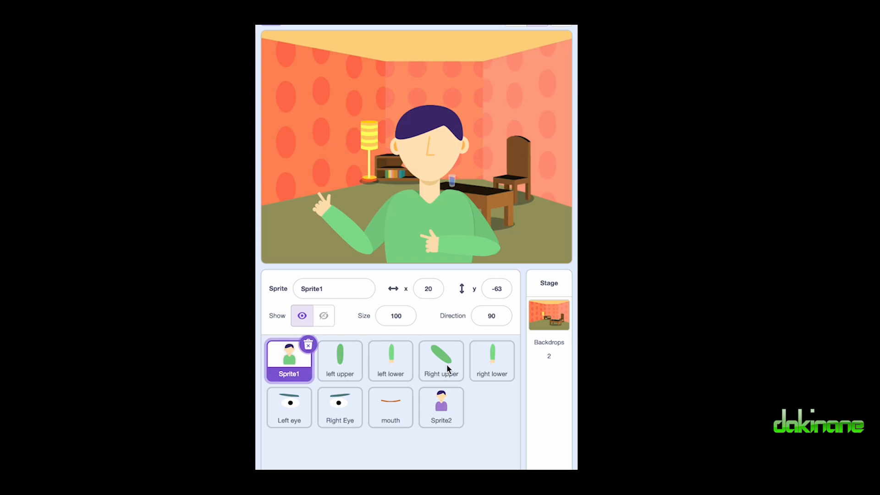
mouse_move(328, 421)
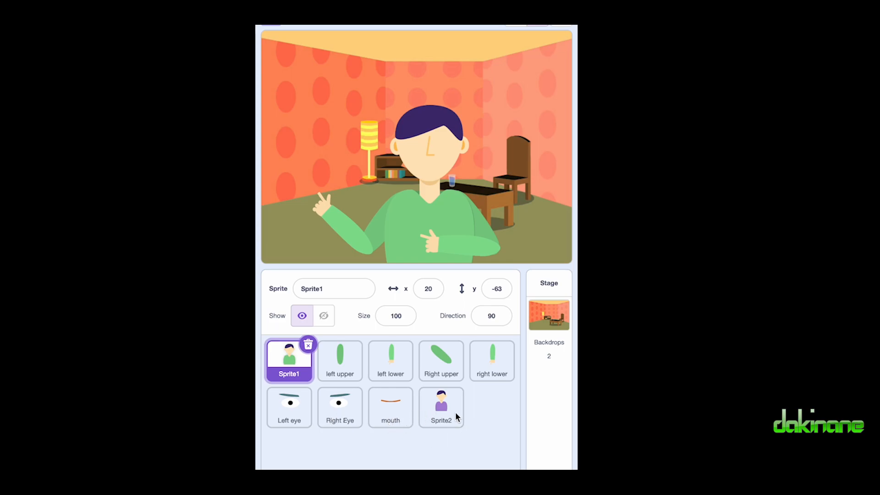
mouse_move(465, 373)
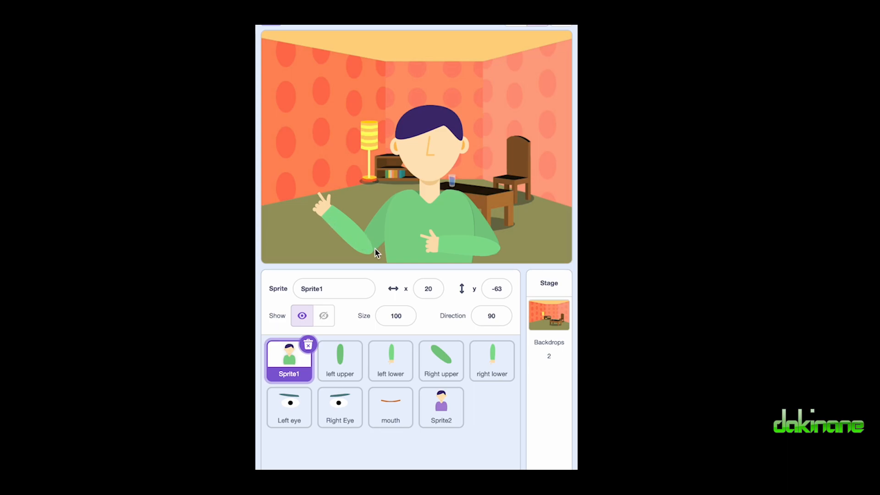
mouse_move(467, 251)
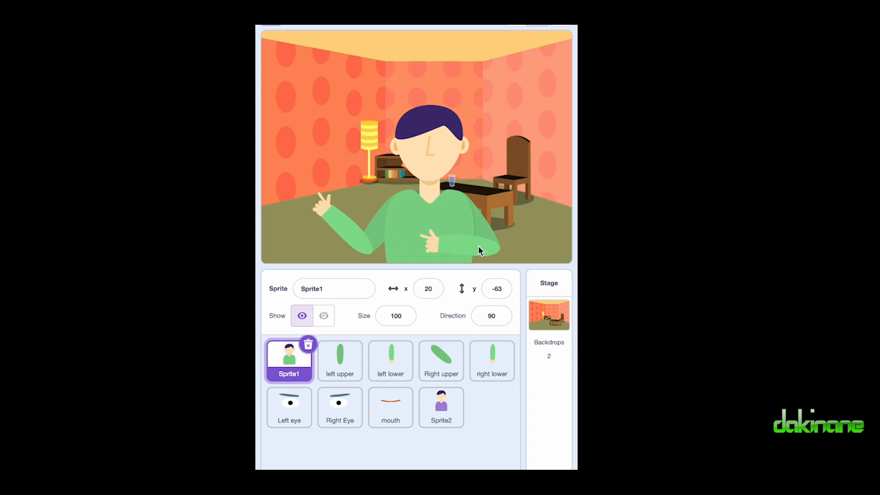
mouse_move(446, 248)
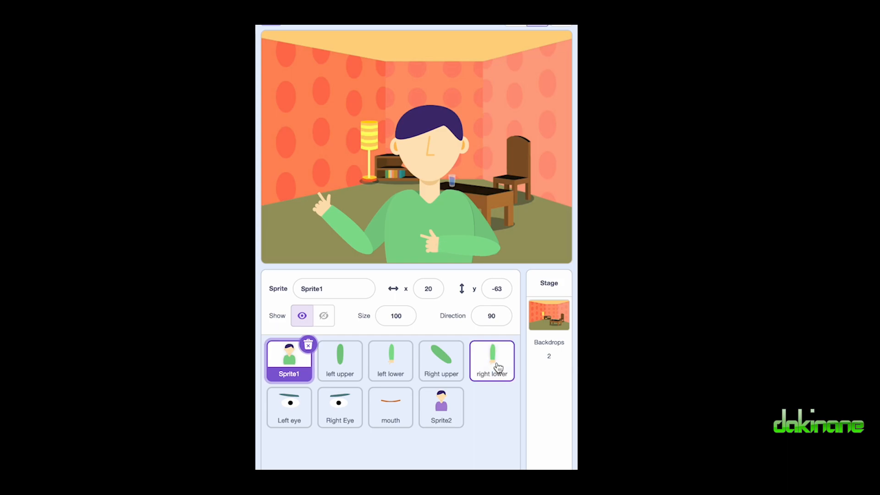
Select the 'right lower' arm sprite and show its green forearm costume in the paint editor
left_click(491, 360)
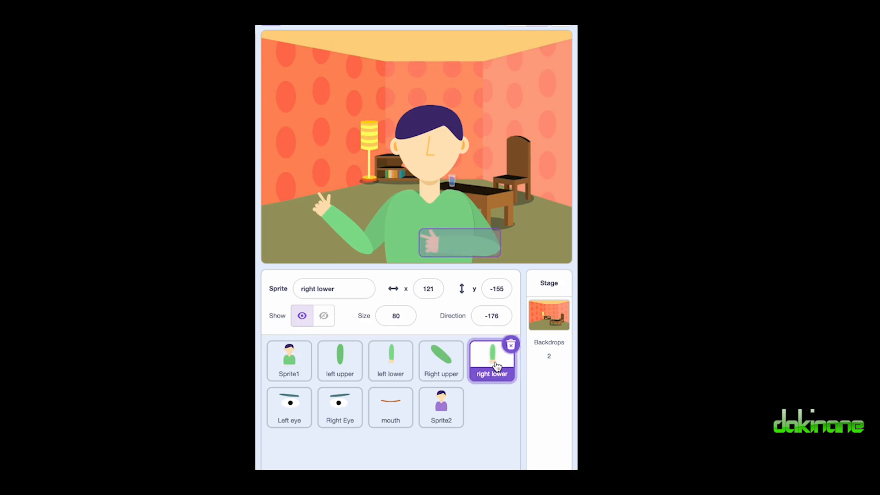
left_click(81, 62)
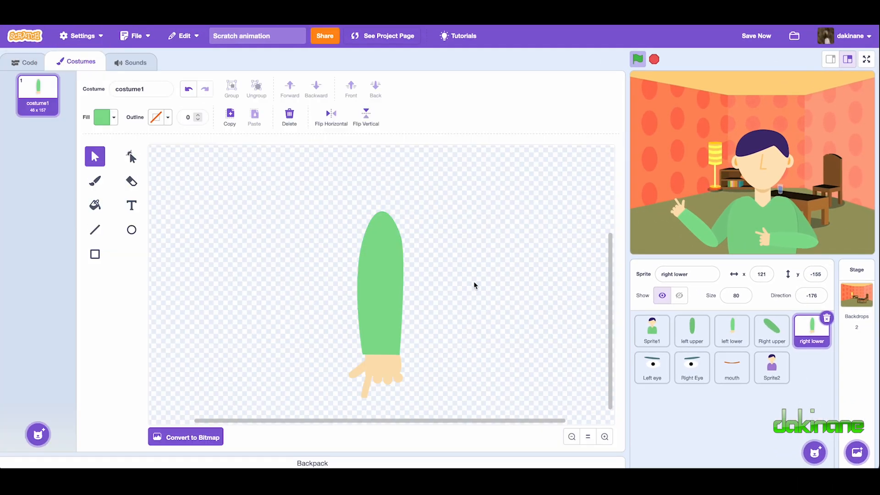
mouse_move(434, 219)
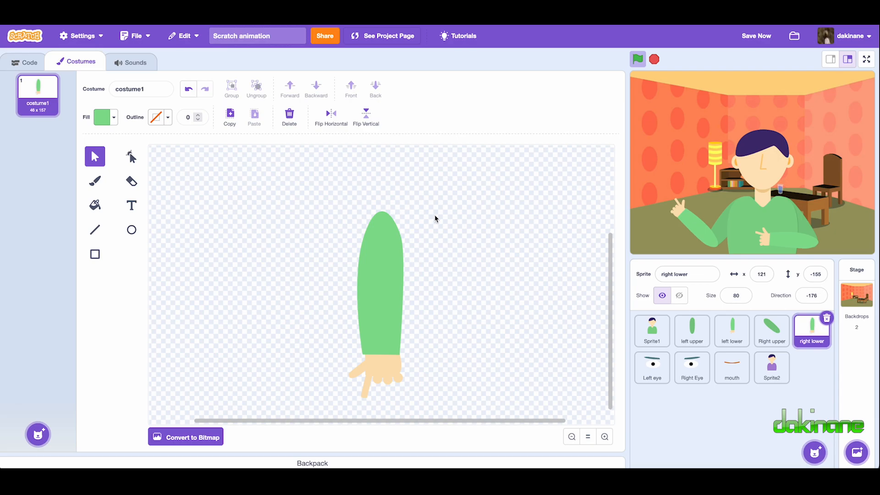
mouse_move(449, 248)
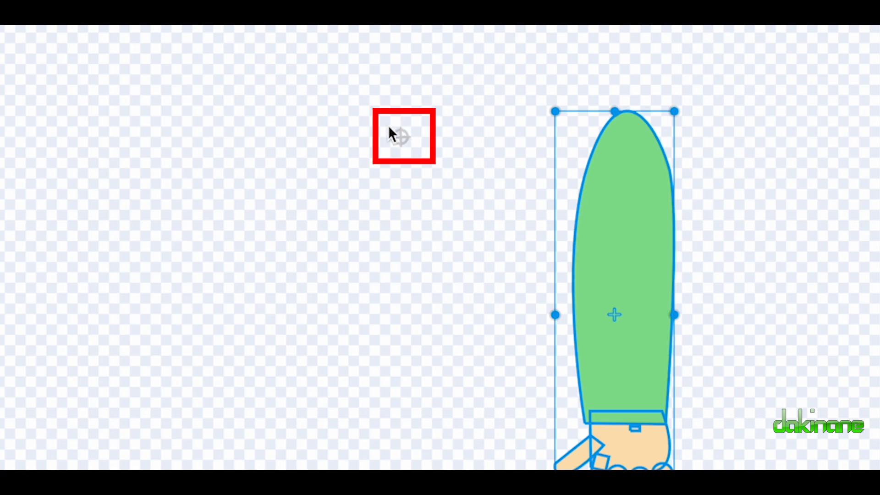
mouse_move(403, 143)
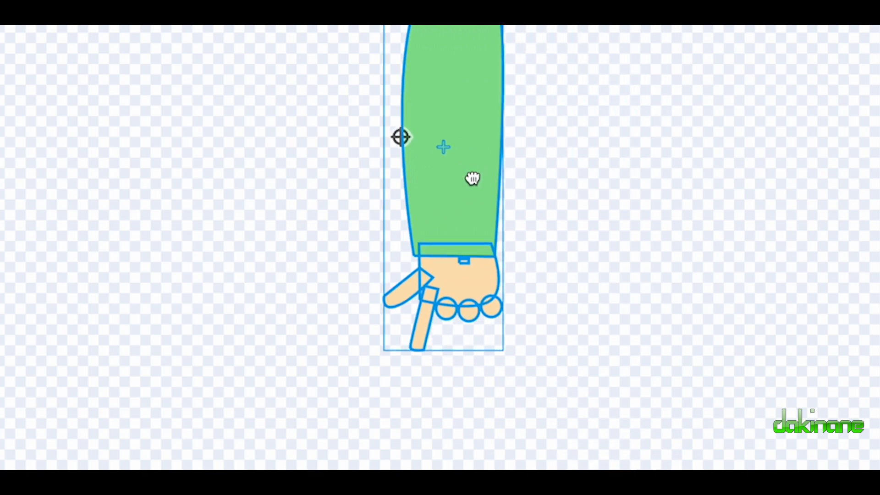
Drag the forearm shapes so the elbow end sits on the rotation-centre crosshair
left_click_drag(473, 179, 434, 168)
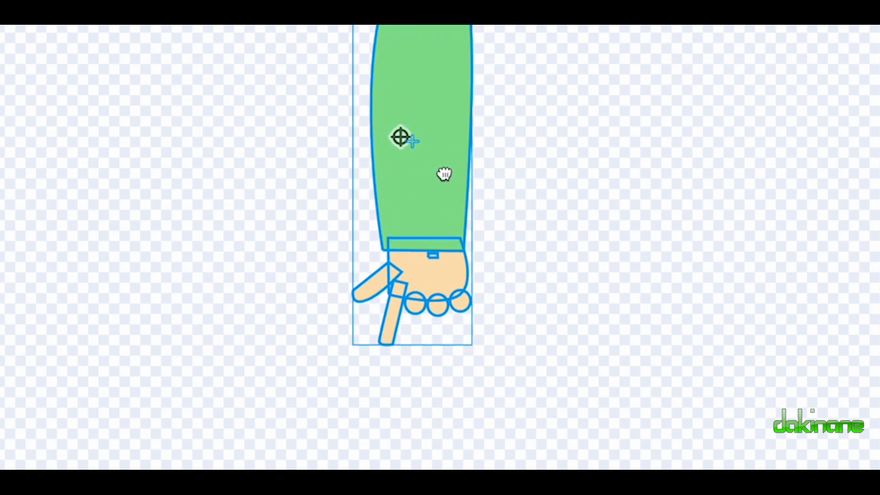
left_click_drag(445, 174, 488, 172)
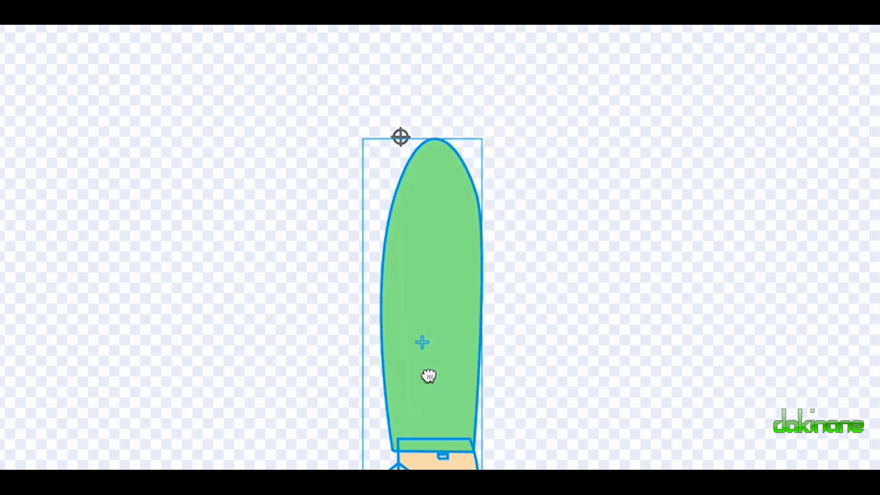
left_click_drag(427, 376, 393, 362)
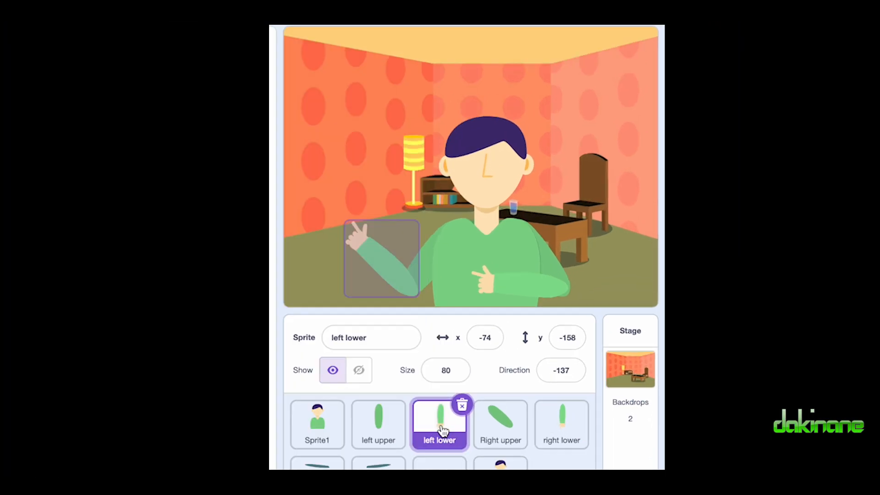
Rotate the 'left lower' sprite's direction dial through several angles, ending at -127
left_click(560, 370)
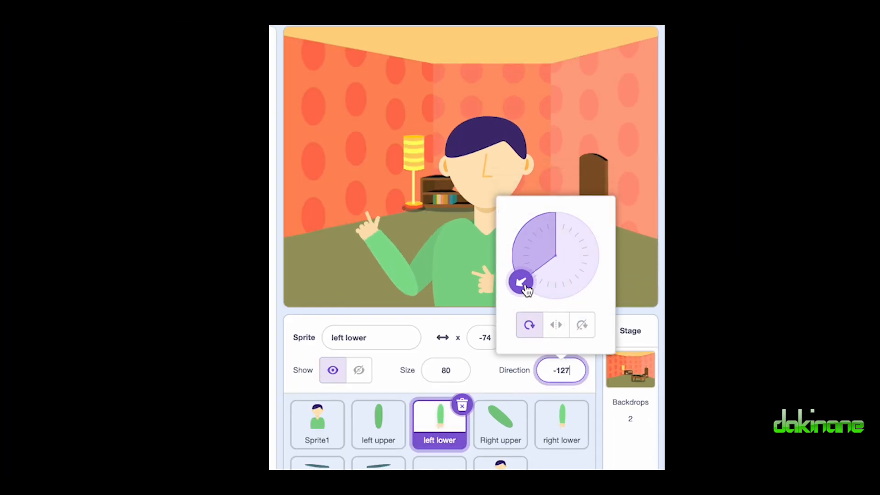
left_click_drag(521, 281, 516, 275)
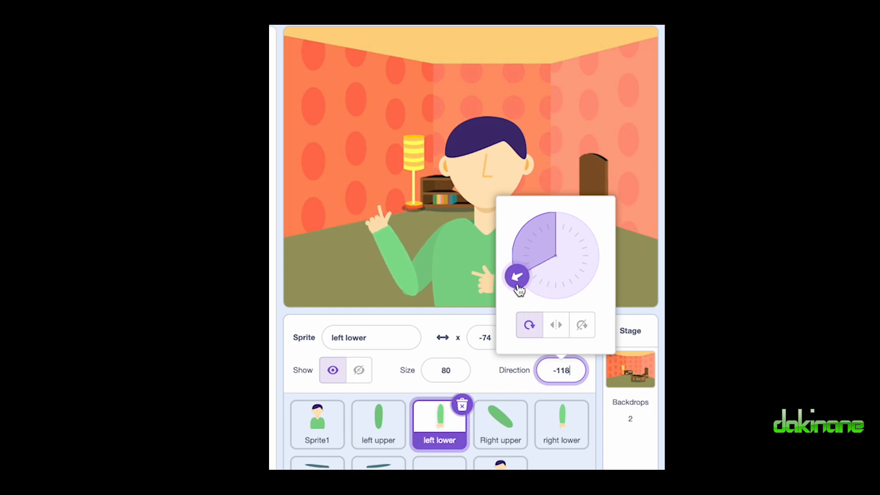
left_click_drag(516, 276, 534, 294)
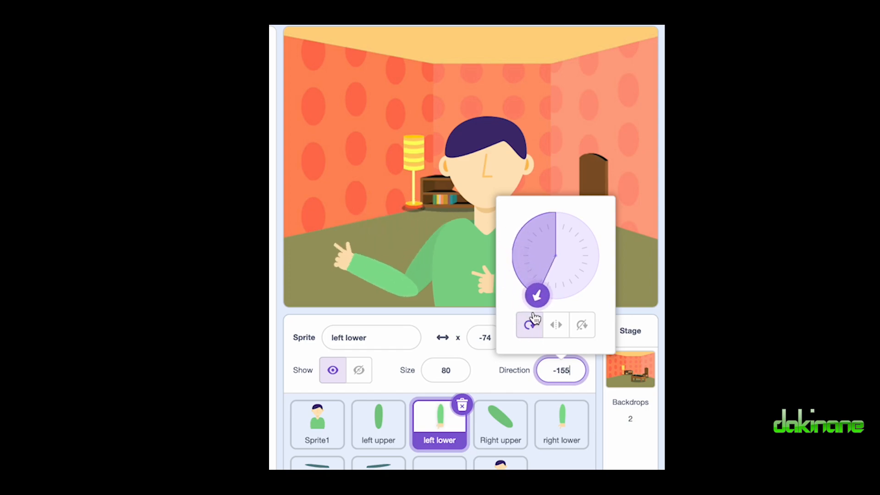
left_click_drag(536, 294, 511, 264)
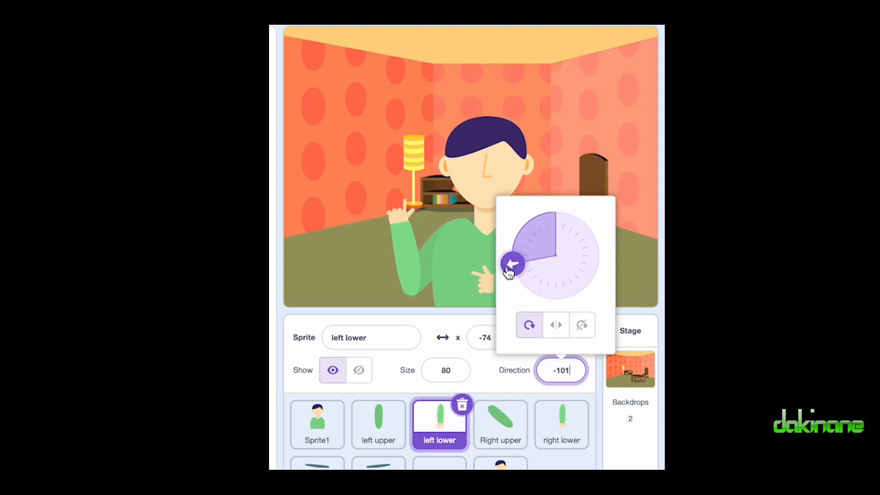
left_click_drag(511, 264, 522, 286)
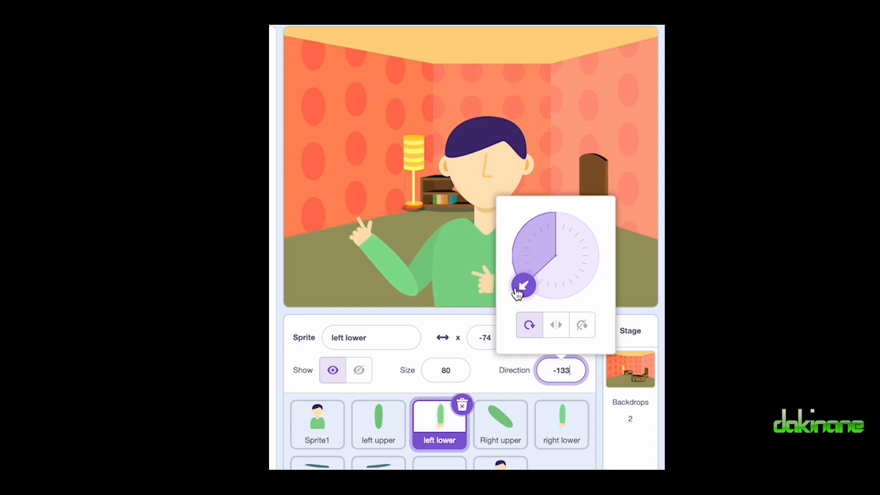
left_click_drag(524, 286, 525, 291)
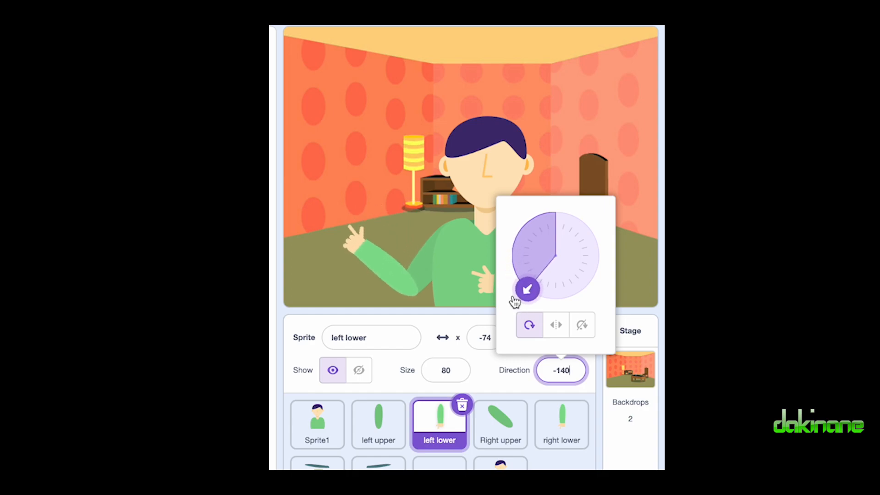
left_click_drag(525, 289, 510, 254)
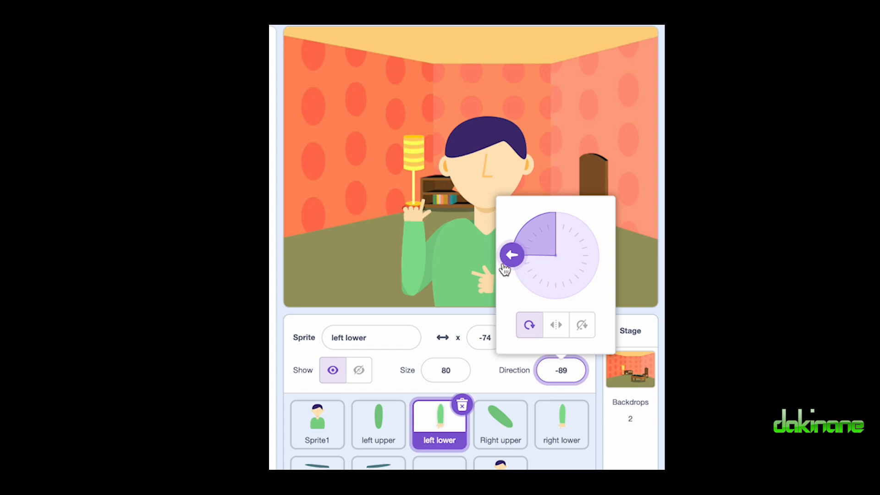
left_click_drag(510, 254, 518, 282)
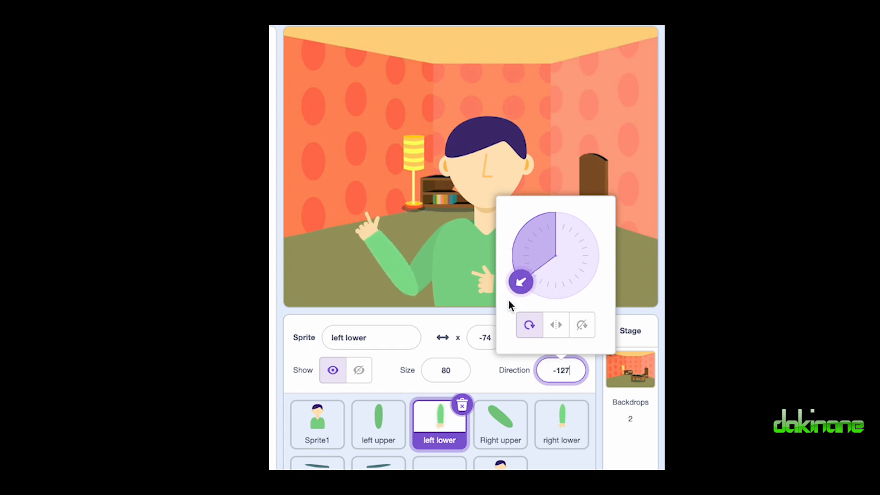